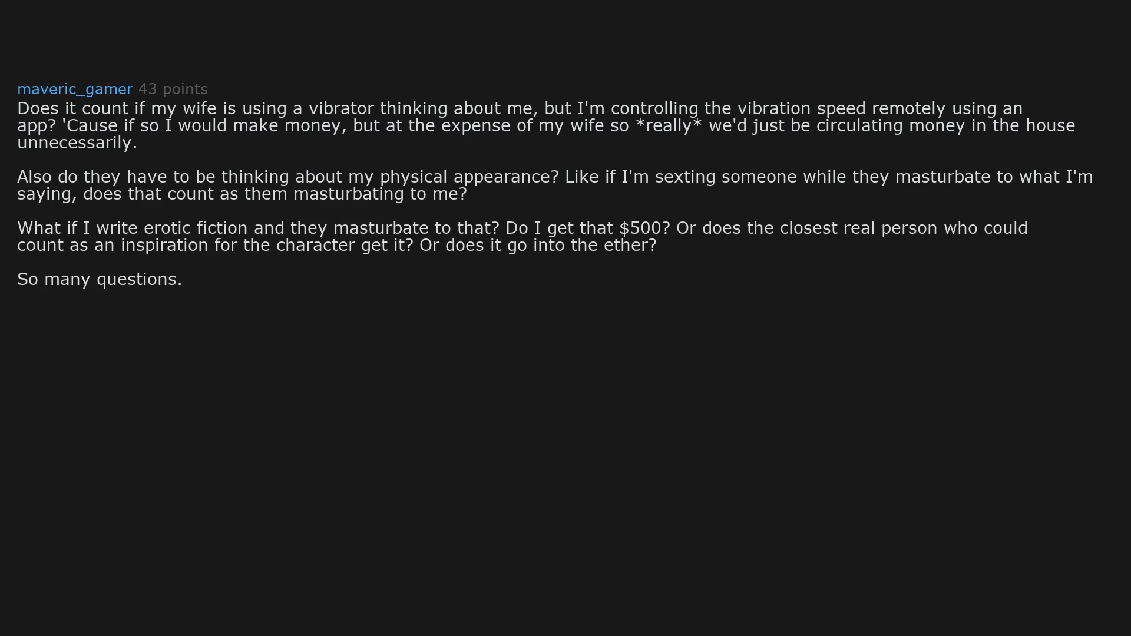
text(..)
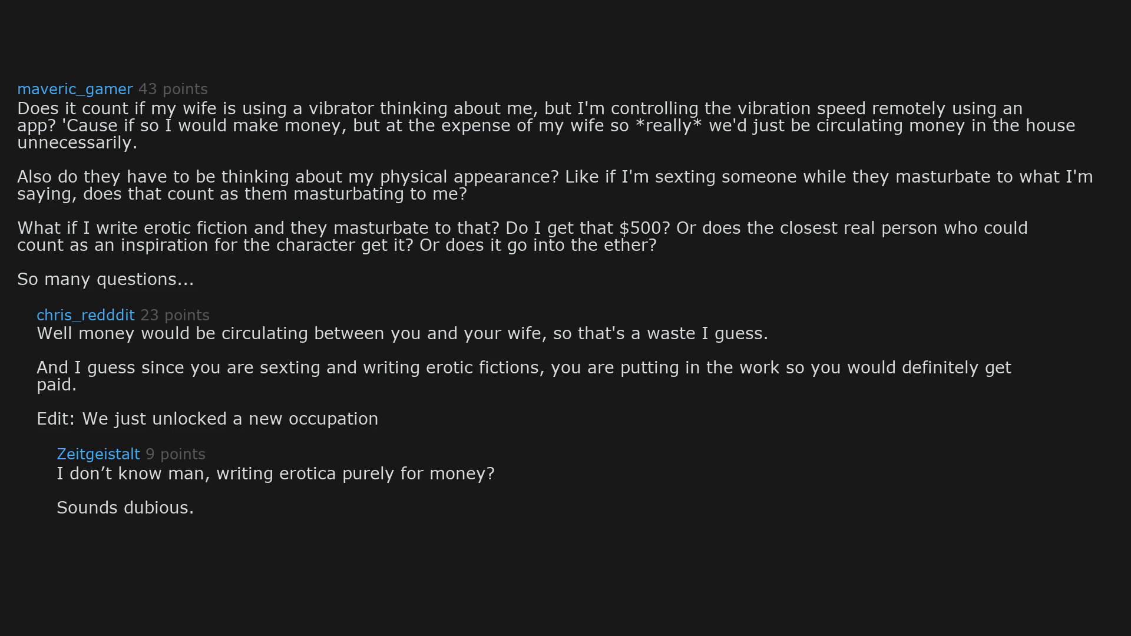
text(Many ethical shades of grey here.)
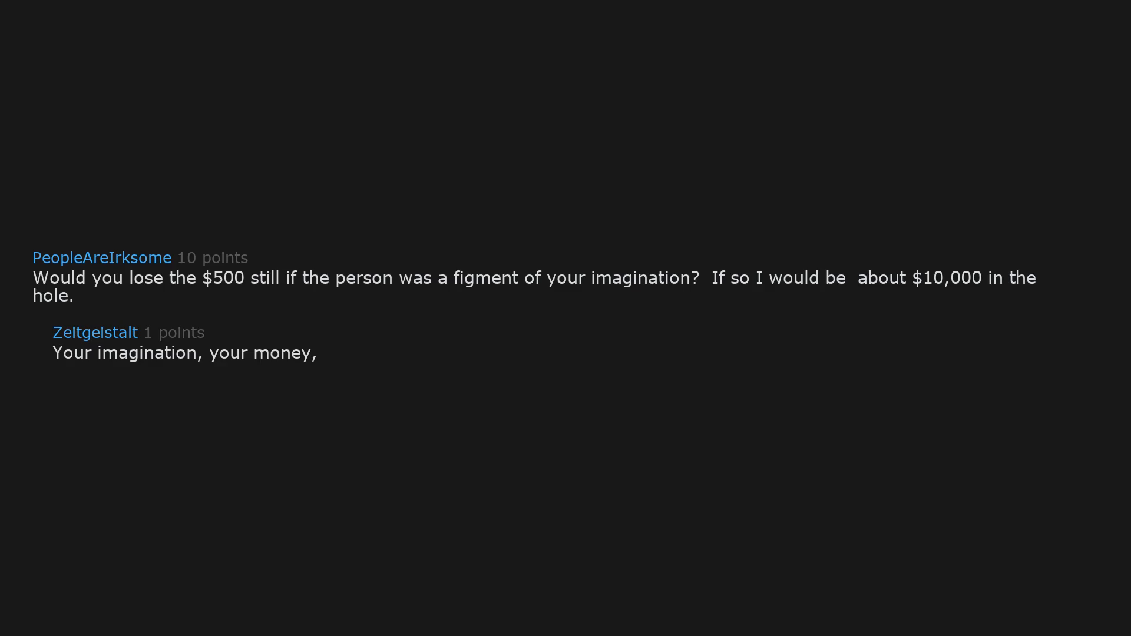
scroll(down, 3)
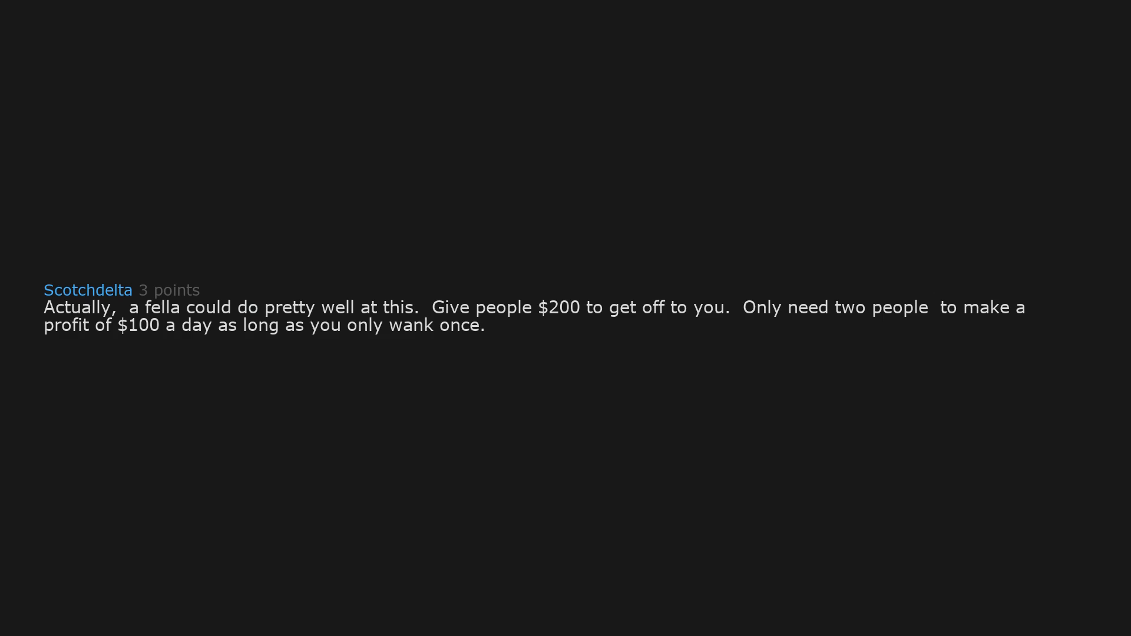